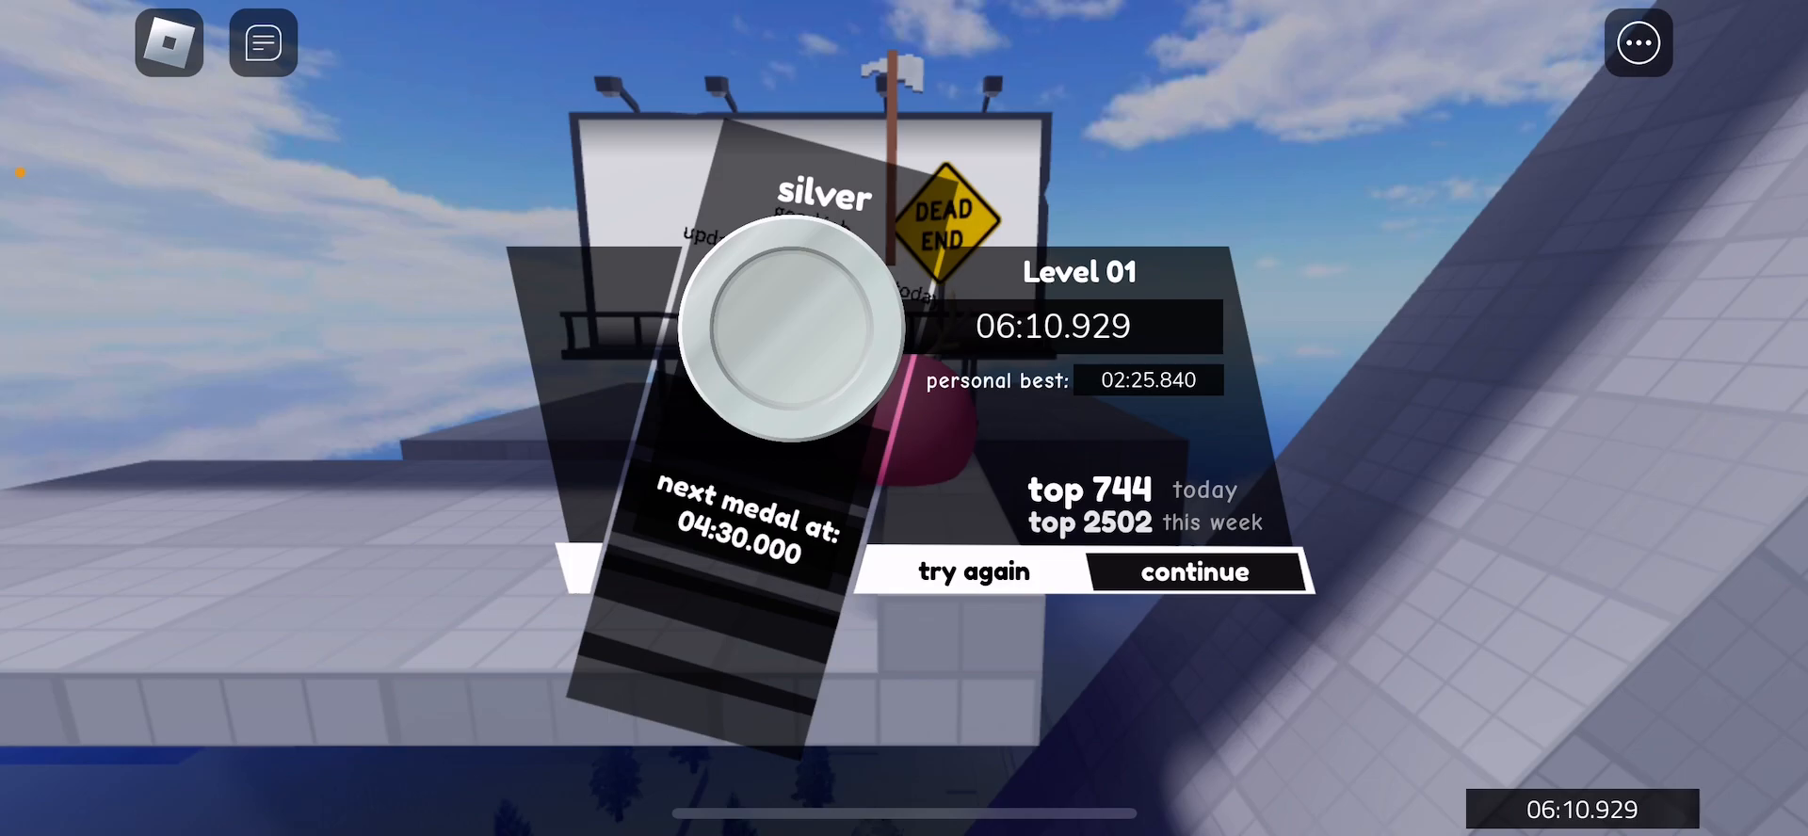
Dismiss the Level 01 silver-medal results screen (06:10.929) to return to the finish platform.
click(1193, 573)
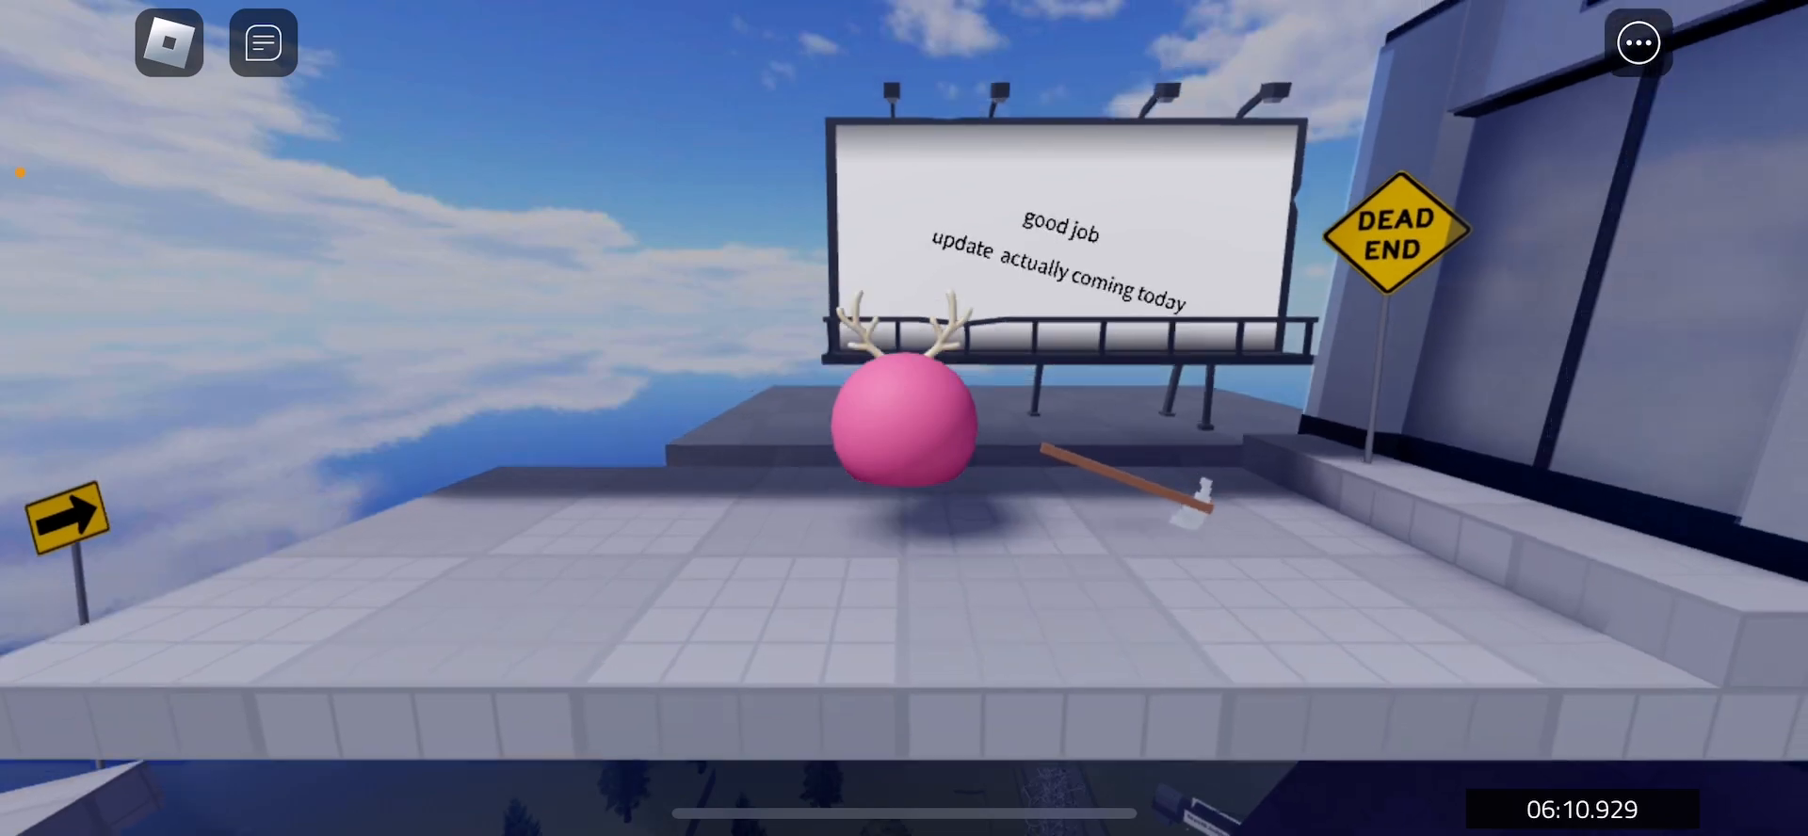